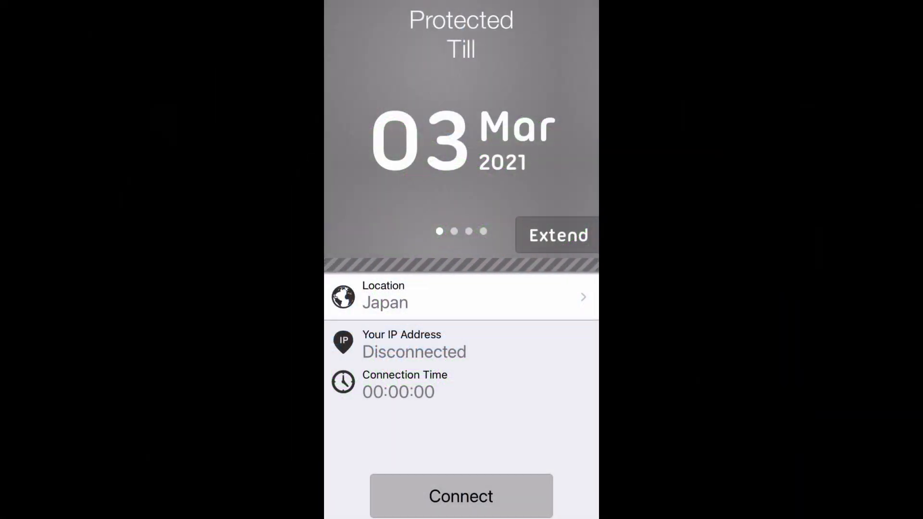
Browse the Select Location list to find Poland in place of Japan.
left_click(461, 297)
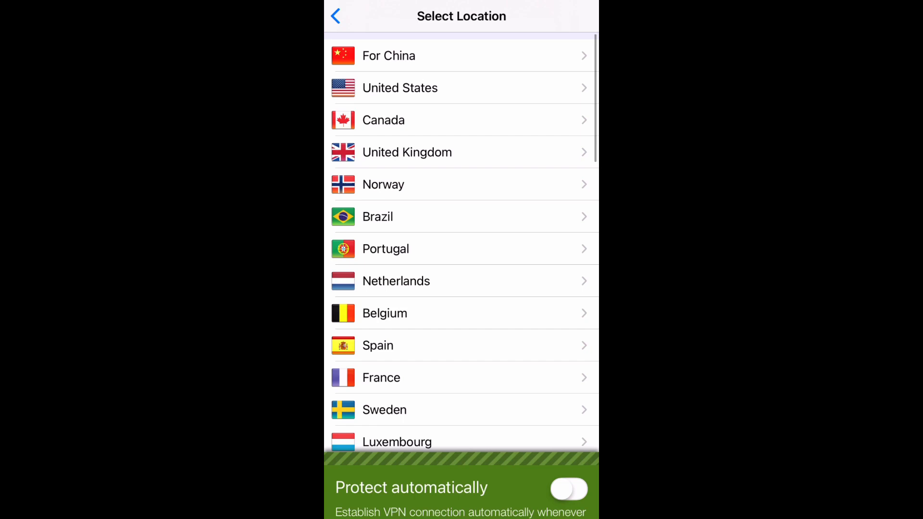
scroll("down", 3)
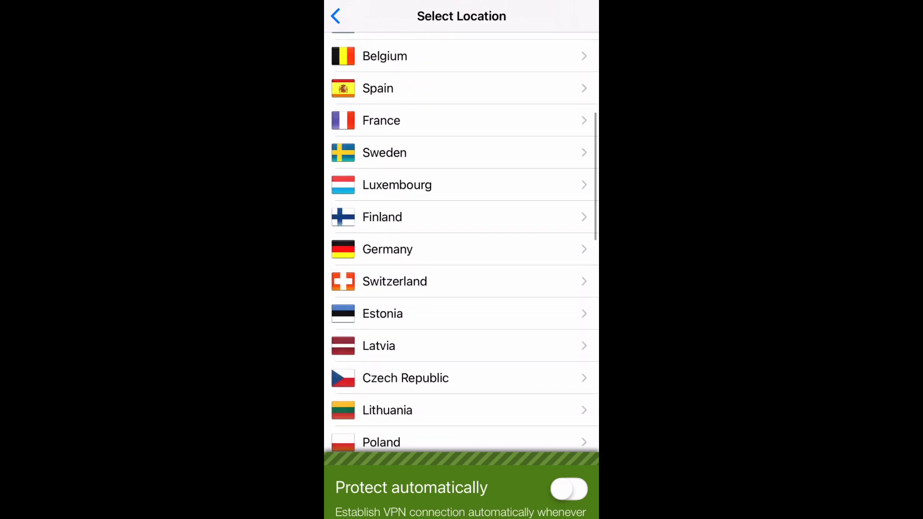
scroll("down", 3)
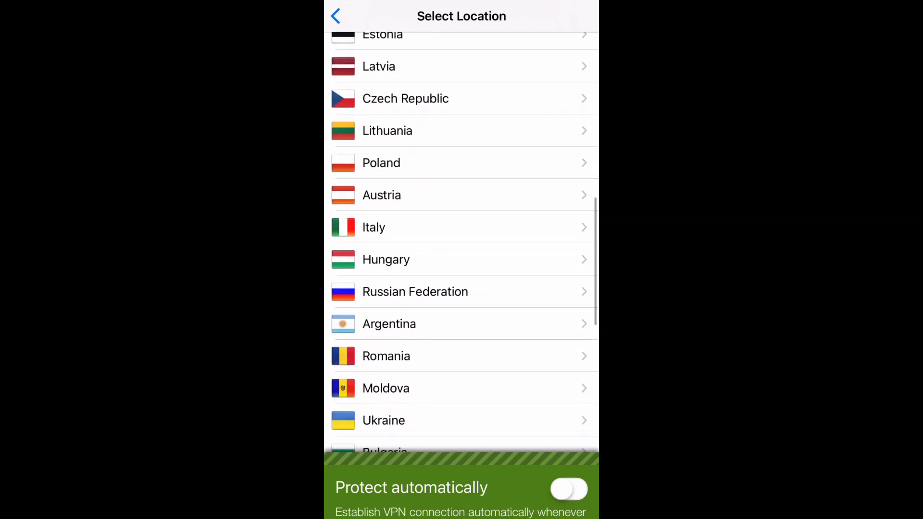
scroll("down", 3)
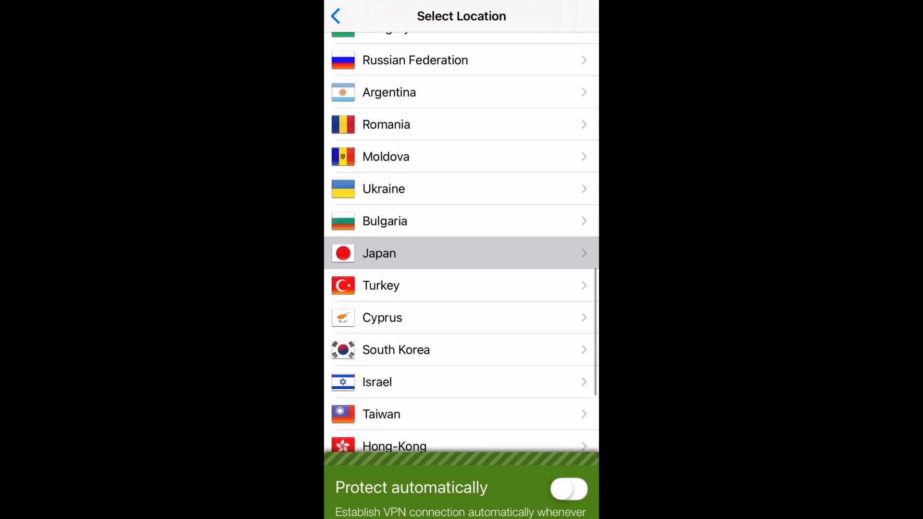
scroll("down", 3)
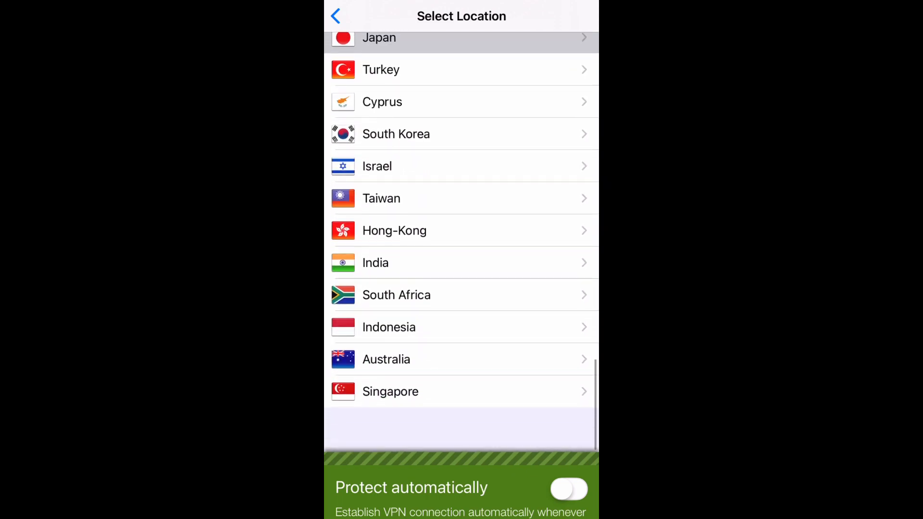
scroll("up", 3)
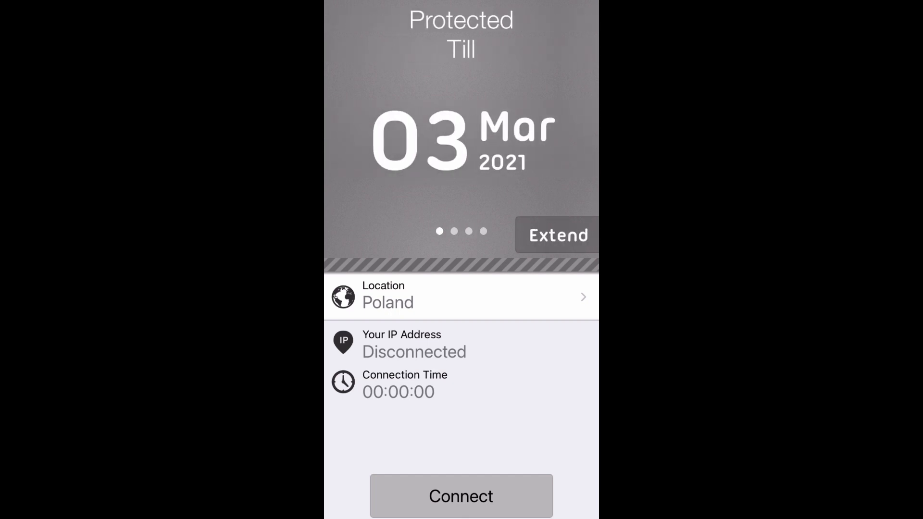
Connect the VPN through the Poland location.
left_click(461, 496)
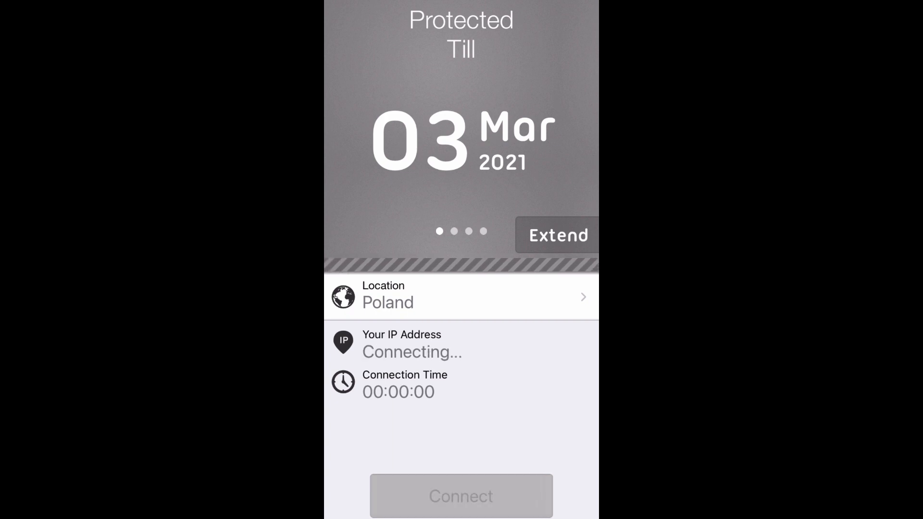
left_click(460, 497)
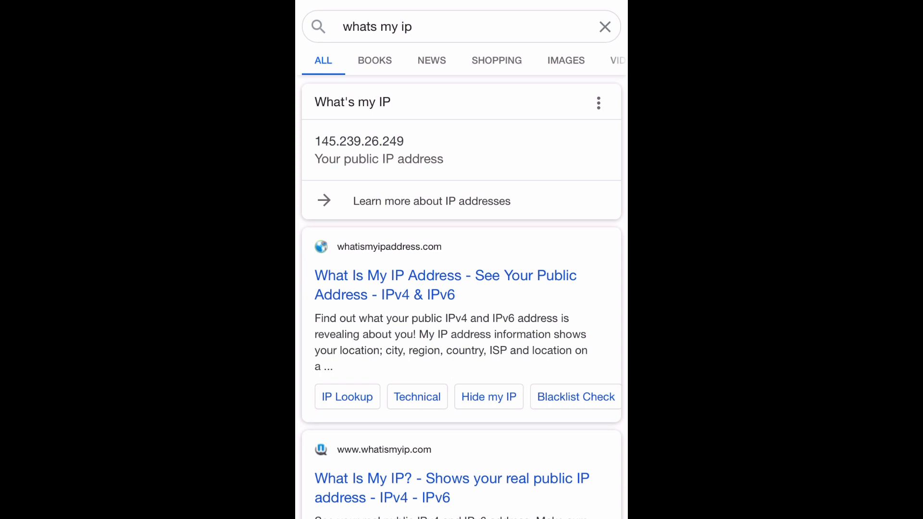
Select the public IP address 145.239.26.249 shown in the Google results.
double_click(359, 142)
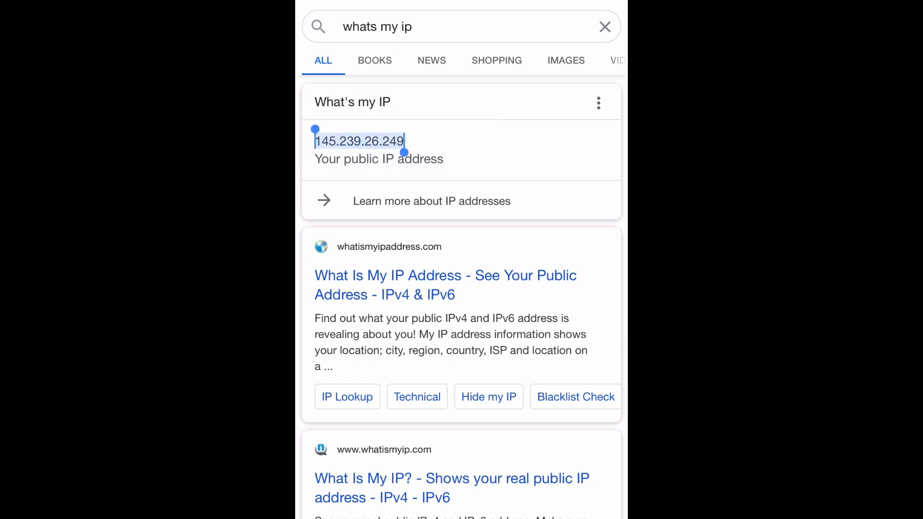
double_click(360, 141)
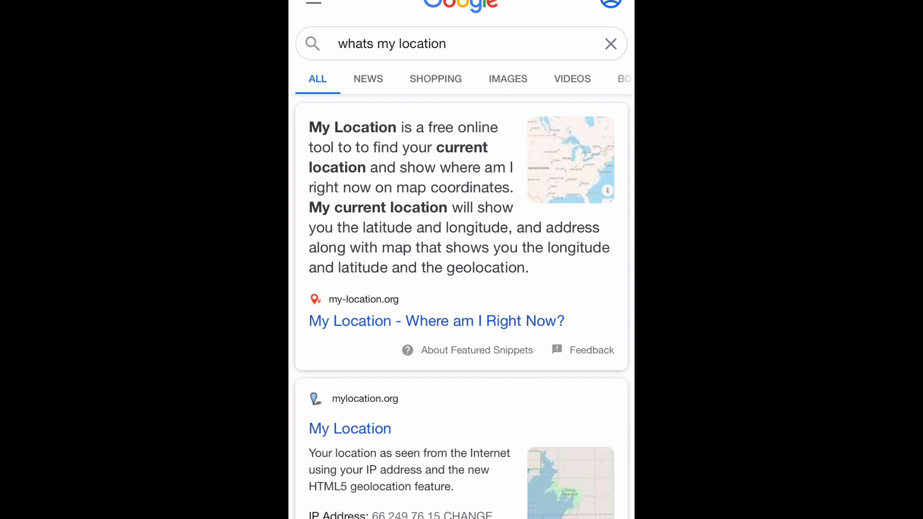
View the My Location result placing IP 145.239.26.249 in Paris, France.
left_click(349, 428)
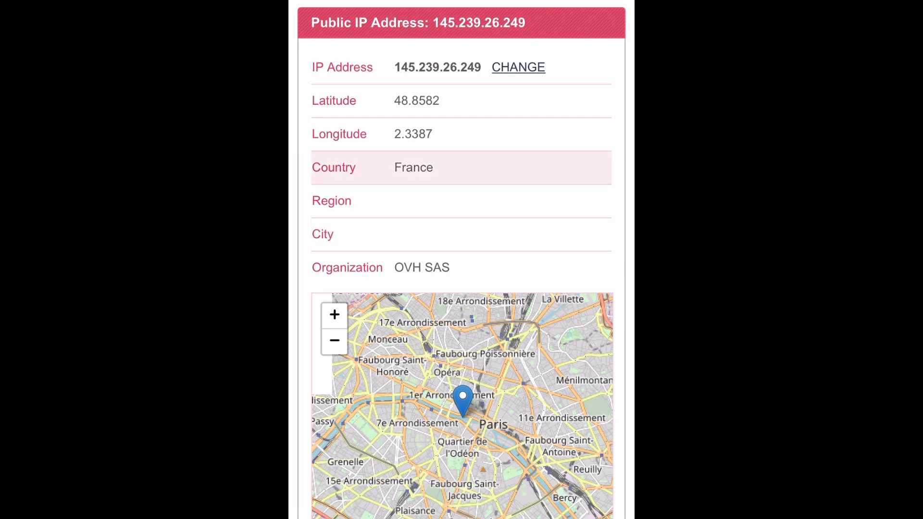
double_click(413, 167)
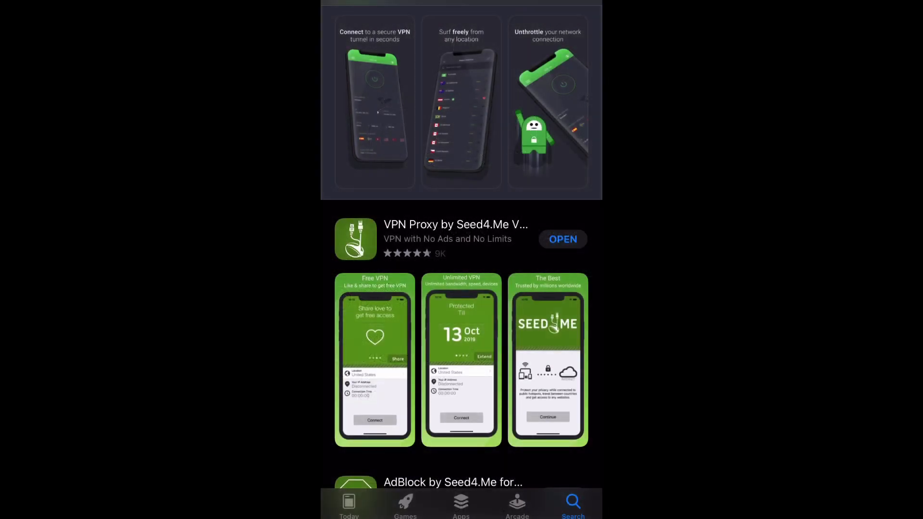
Review the VPN Proxy by Seed4.Me VPN page's What's New and Preview sections.
left_click(456, 240)
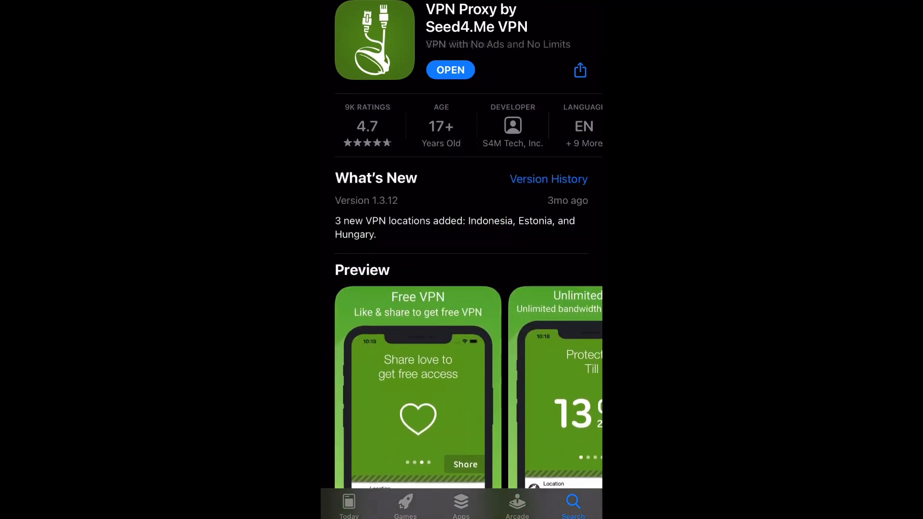
scroll("down", 3)
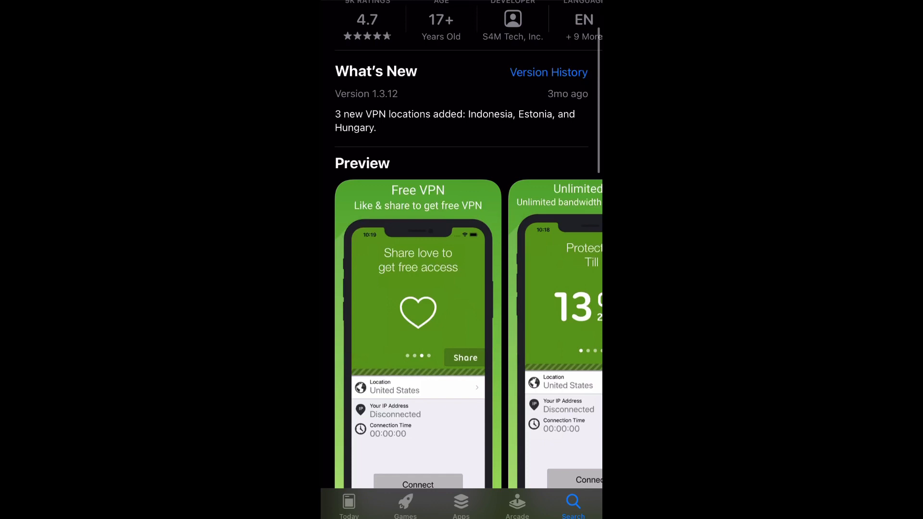
scroll("down", 3)
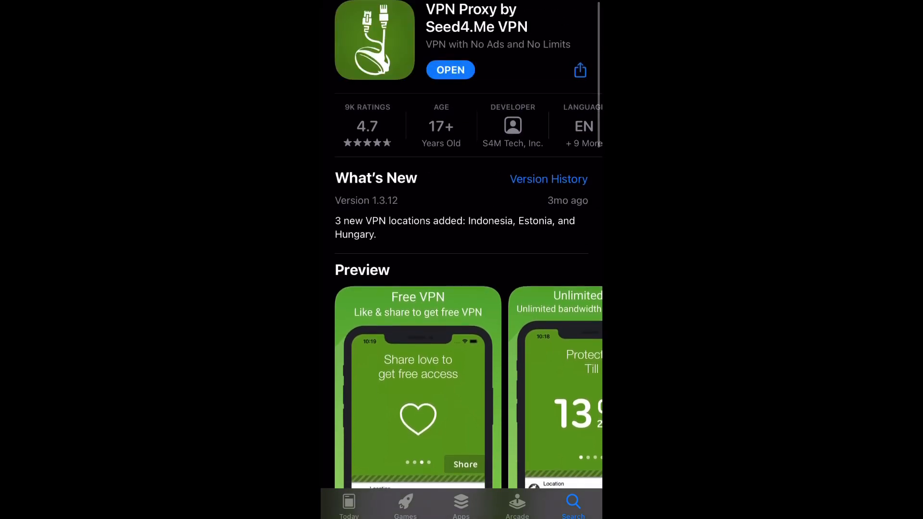
scroll("down", 3)
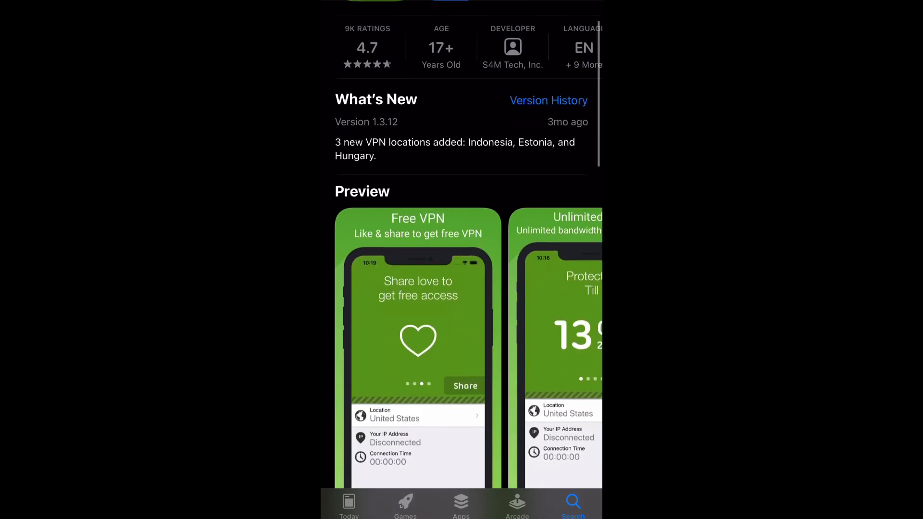
scroll("down", 3)
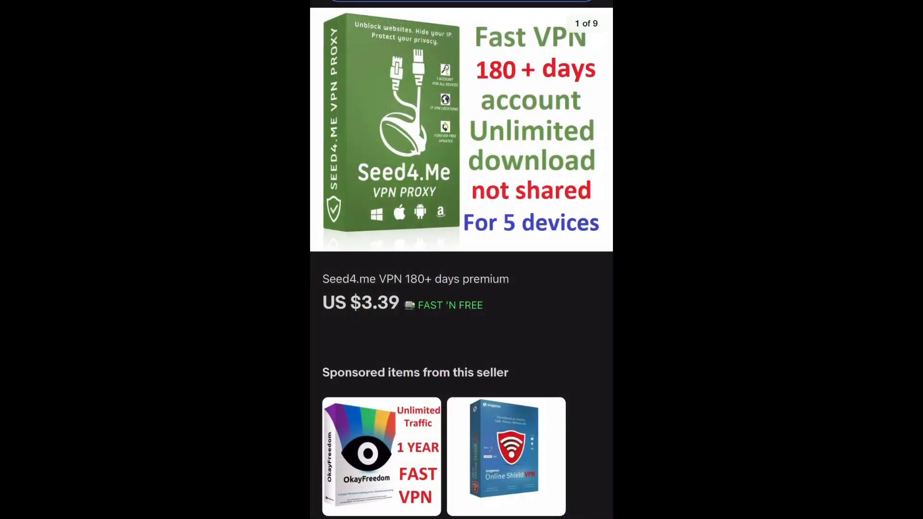
Advance the listing's photo gallery to image 6 of 9, the VPN speed test.
left_click(583, 136)
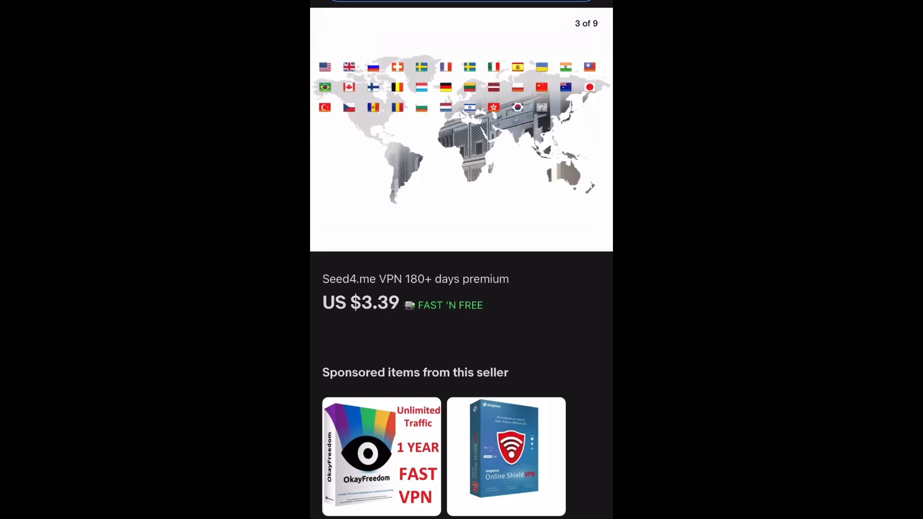
left_click(594, 136)
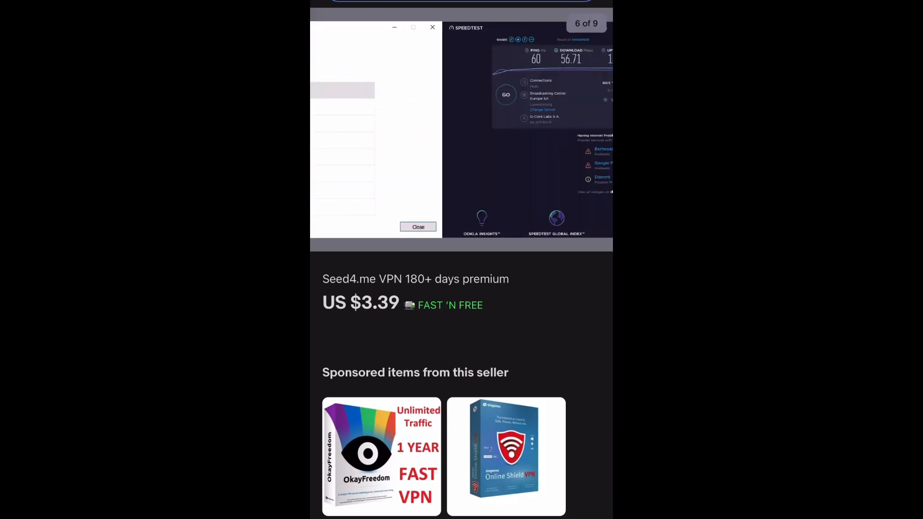
left_click(418, 227)
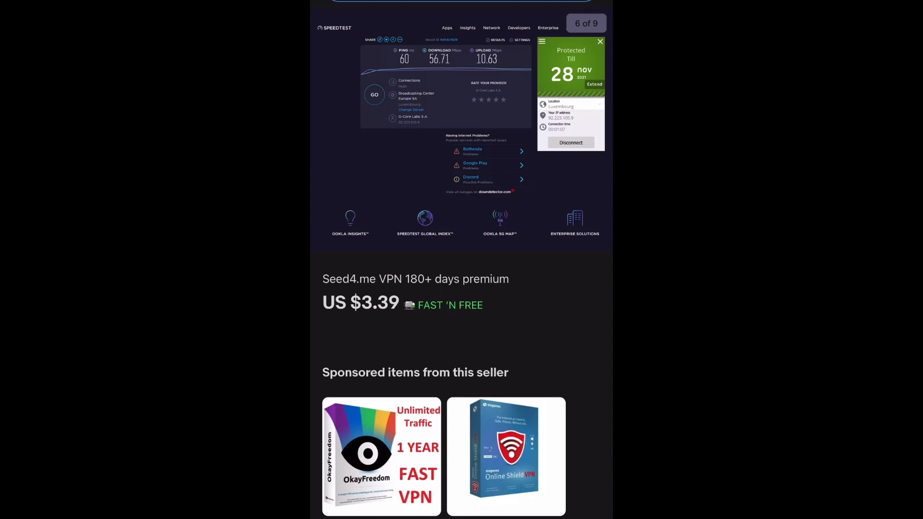